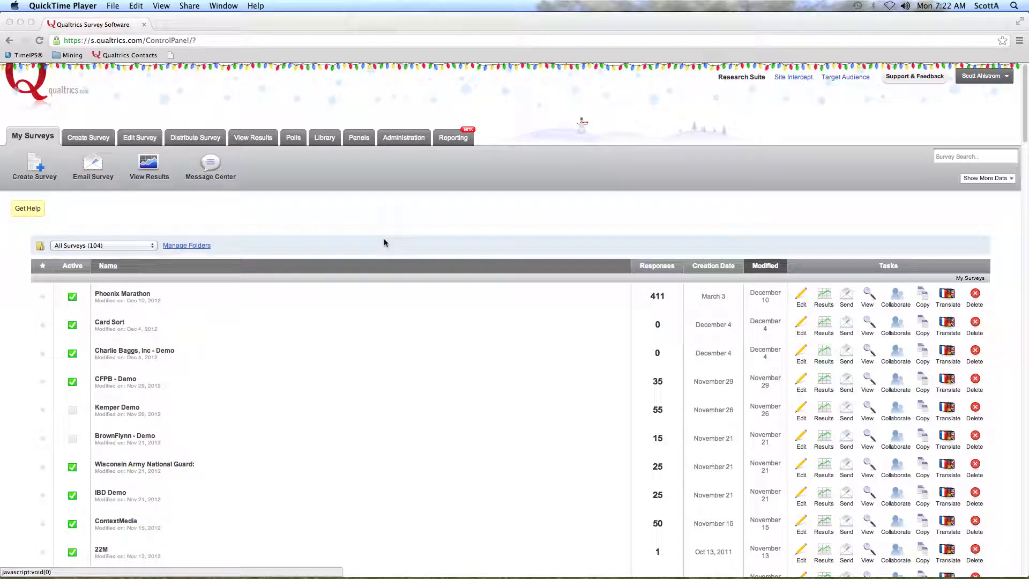
{"action": "mouse_move", "coordinate": [377, 250]}
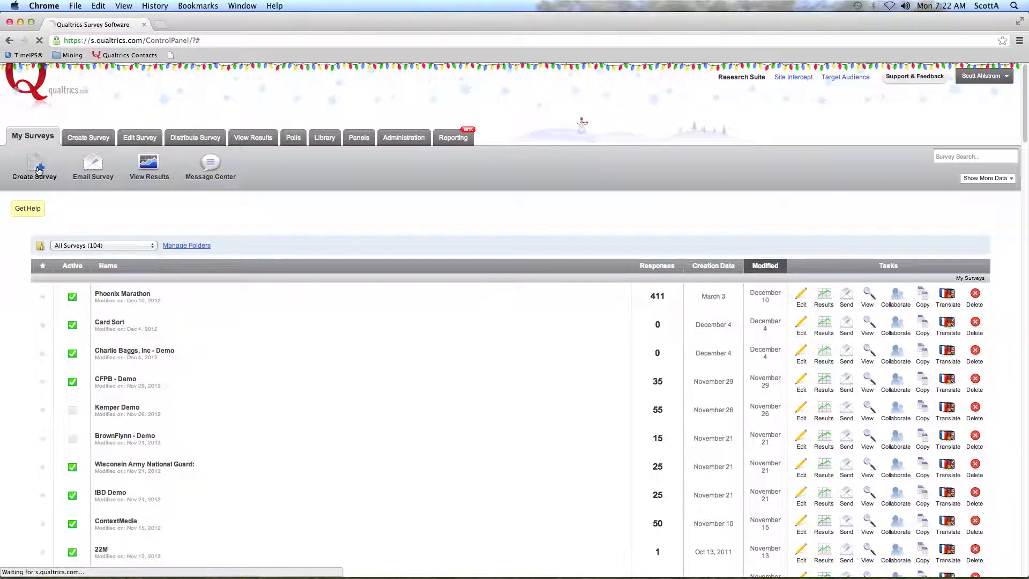
Create a new survey named 'Dec 17 - Upload Responses' via Quick Survey Builder.
{"action": "left_click", "coordinate": [34, 166]}
{"action": "type", "text": "D3d"}
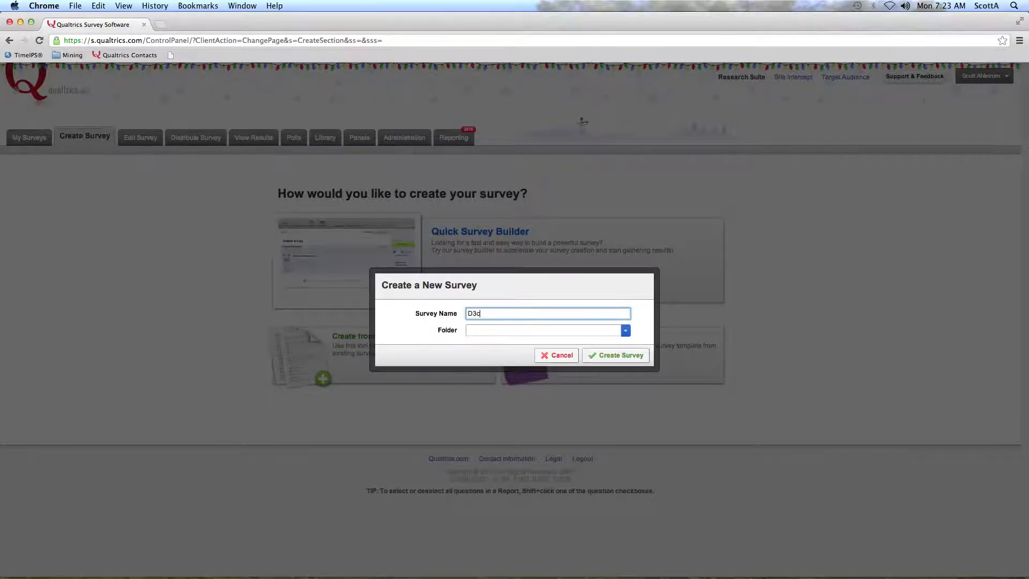
{"action": "type", "text": "Dec 17 -"}
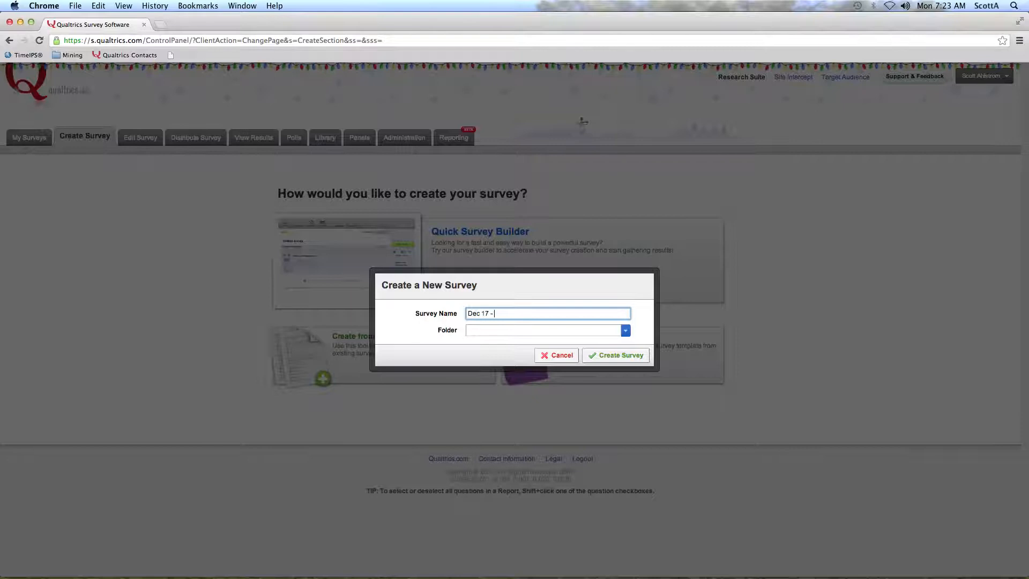
{"action": "type", "text": "Upload Responses"}
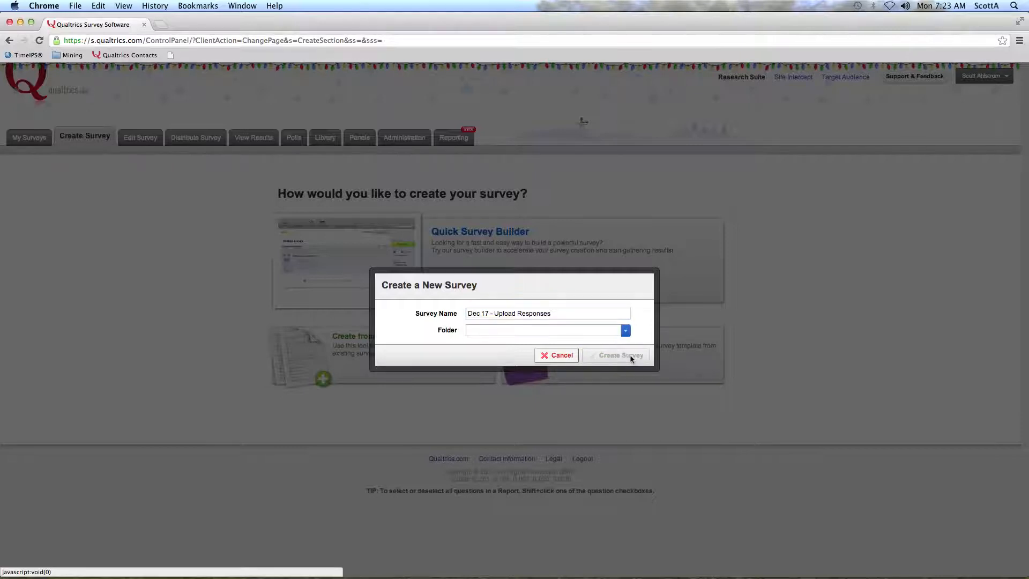
{"action": "left_click", "coordinate": [618, 355]}
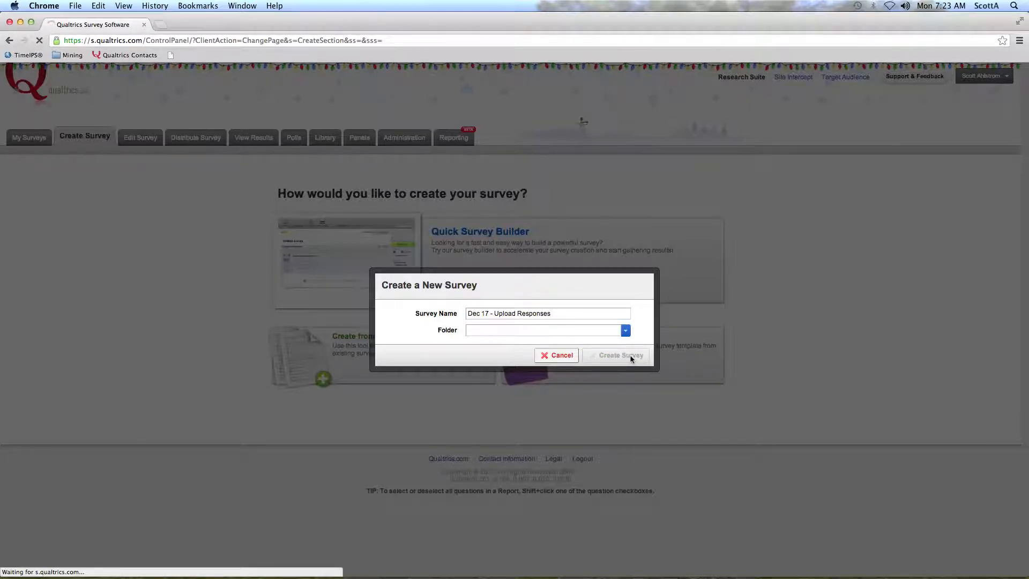
Add a 'What is your gender?' question with Male/Female choices.
{"action": "left_click", "coordinate": [621, 355]}
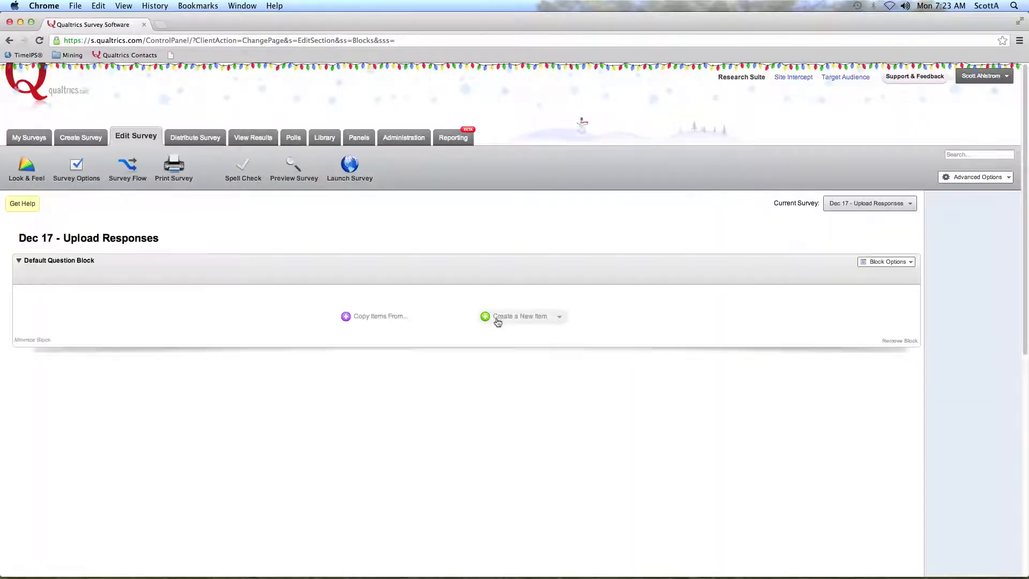
{"action": "left_click", "coordinate": [518, 315]}
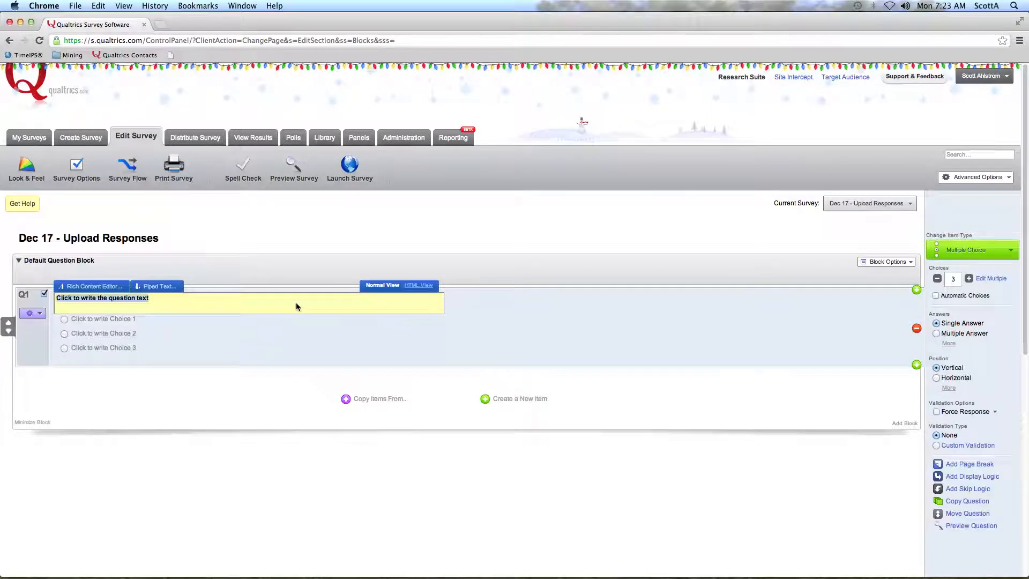
{"action": "type", "text": "W"}
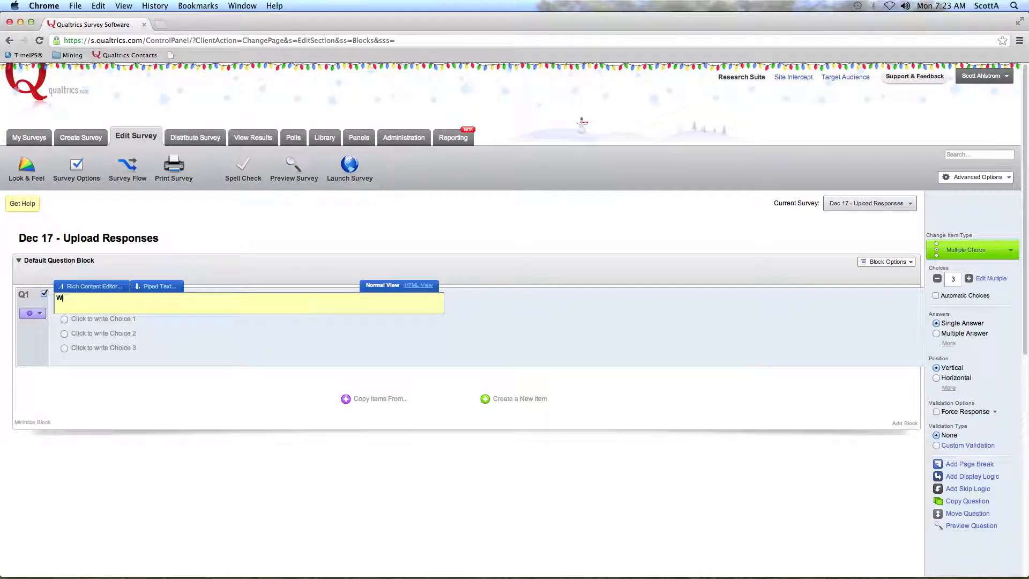
{"action": "type", "text": "hat is your gender?"}
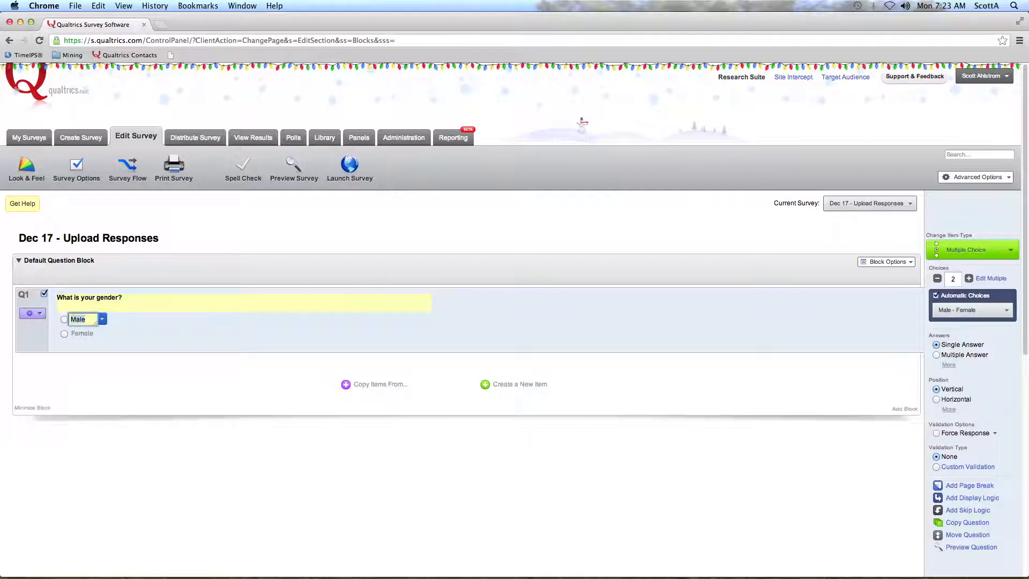
Add a 'How satisfied are you with...?' question with a seven-point satisfaction scale.
{"action": "left_click", "coordinate": [519, 383]}
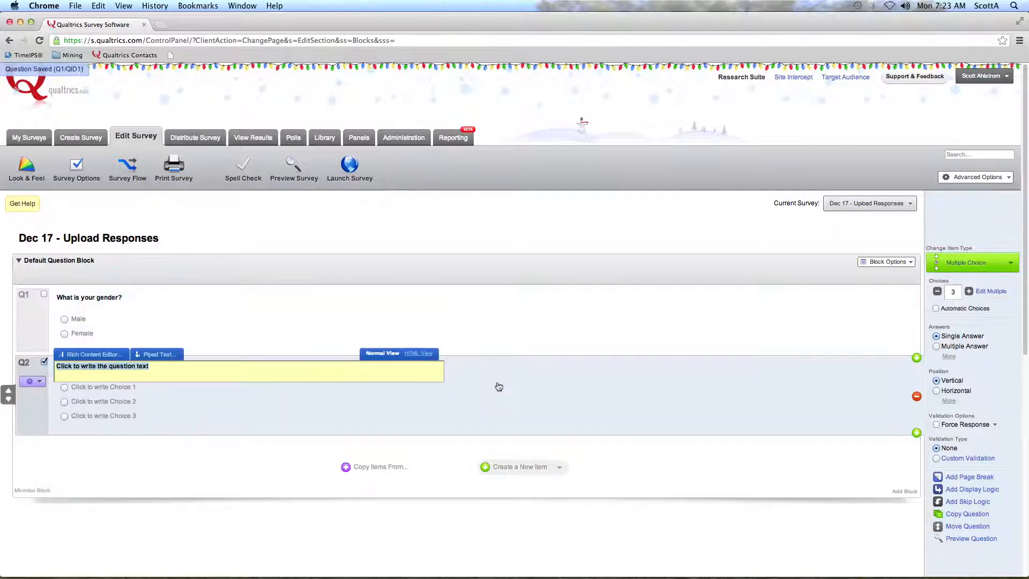
{"action": "type", "text": "How satisfied are you with"}
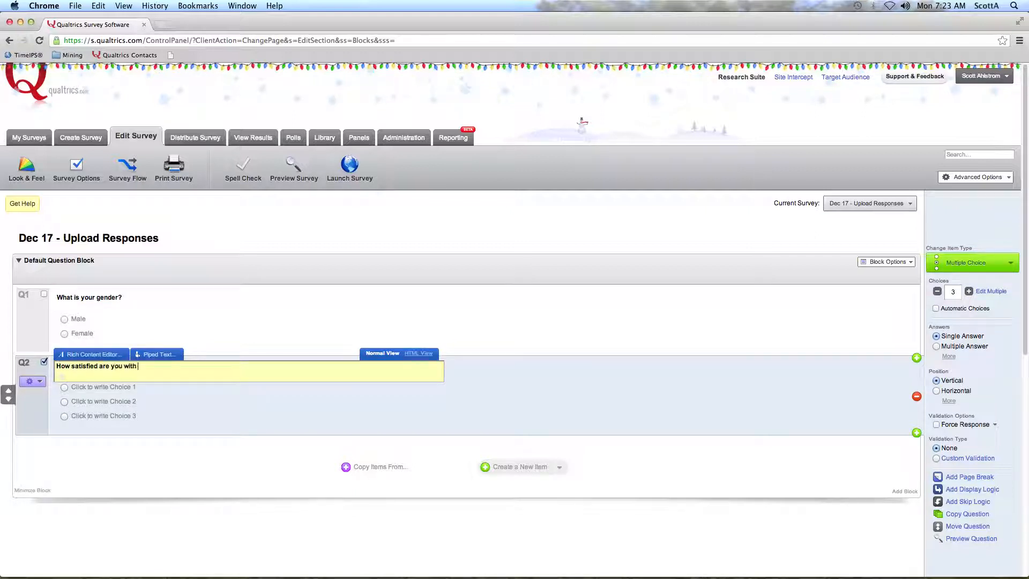
{"action": "type", "text": "you..."}
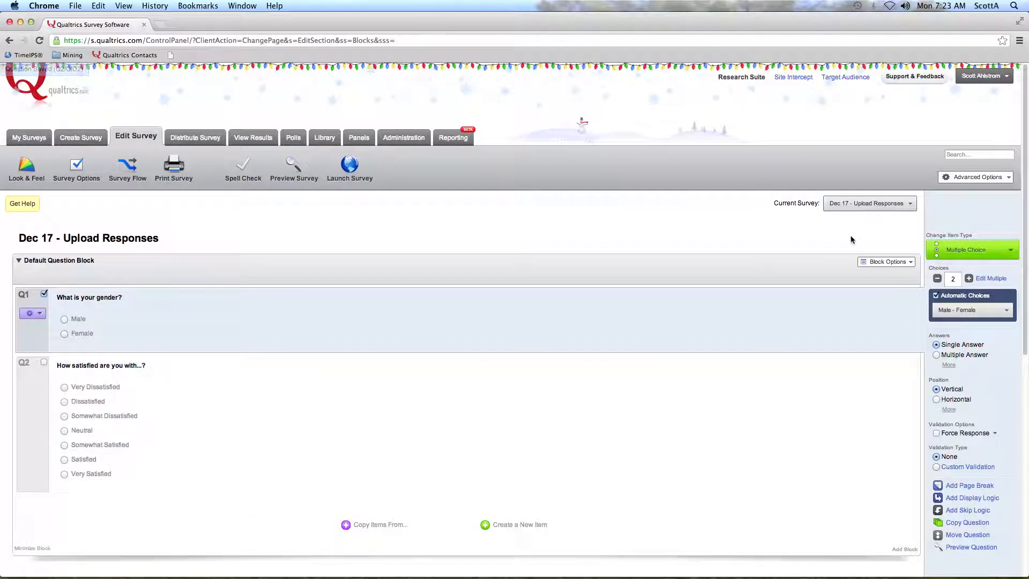
Generate 15 automated test responses via Advanced Options > Test Survey and close the summary.
{"action": "left_click", "coordinate": [977, 177]}
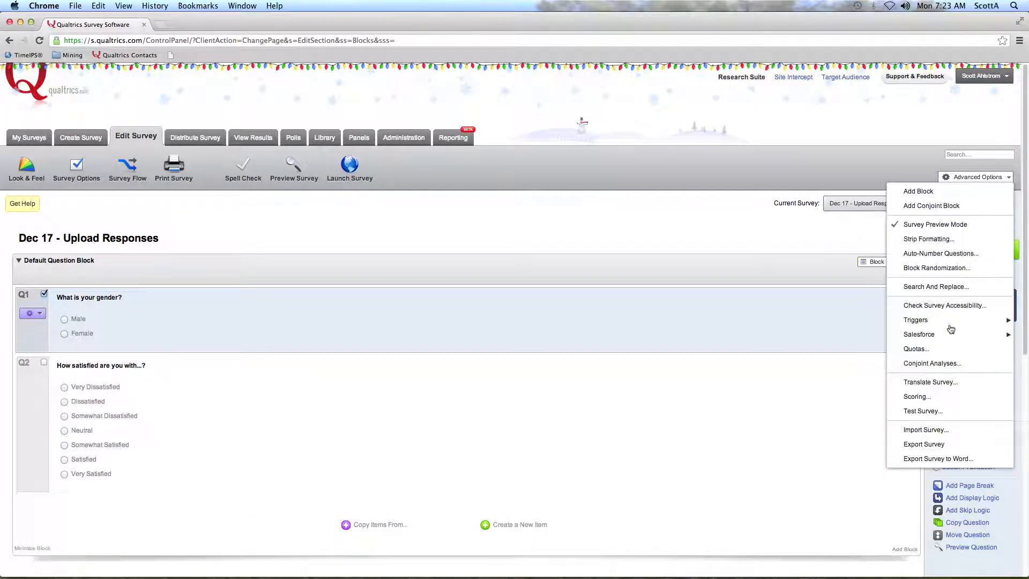
{"action": "mouse_move", "coordinate": [921, 410]}
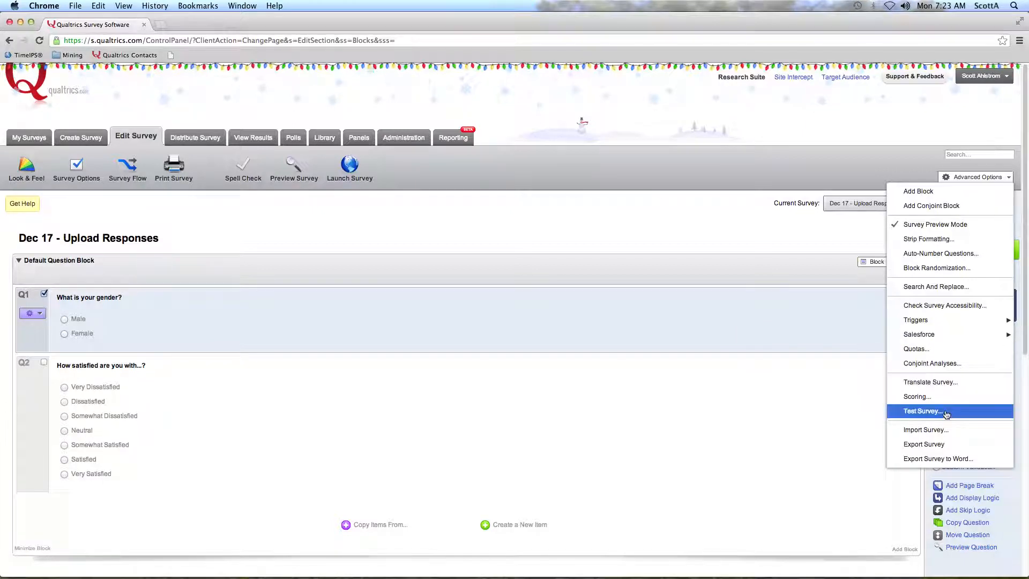
{"action": "left_click", "coordinate": [921, 410]}
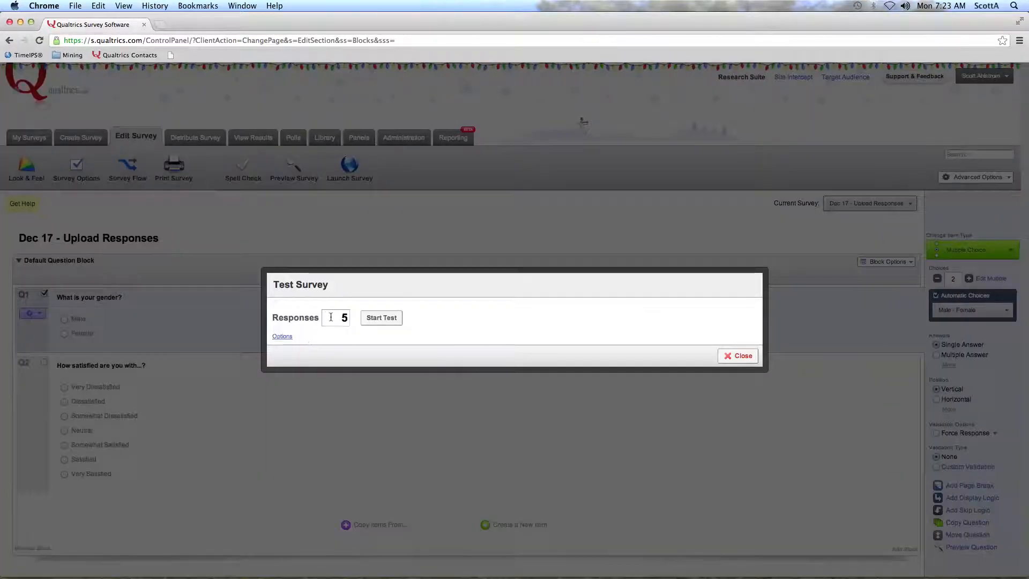
{"action": "type", "text": "1"}
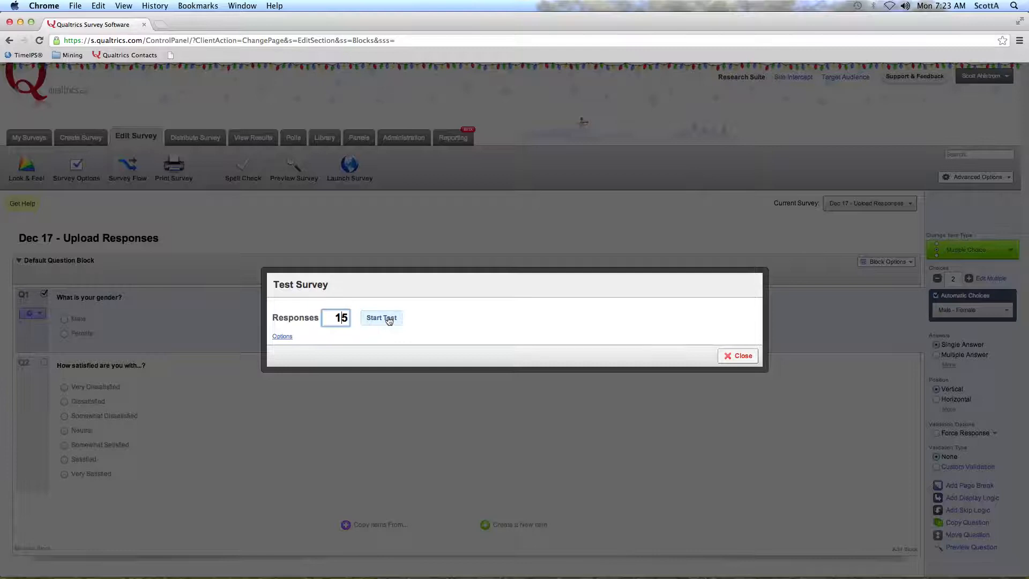
{"action": "left_click", "coordinate": [382, 317]}
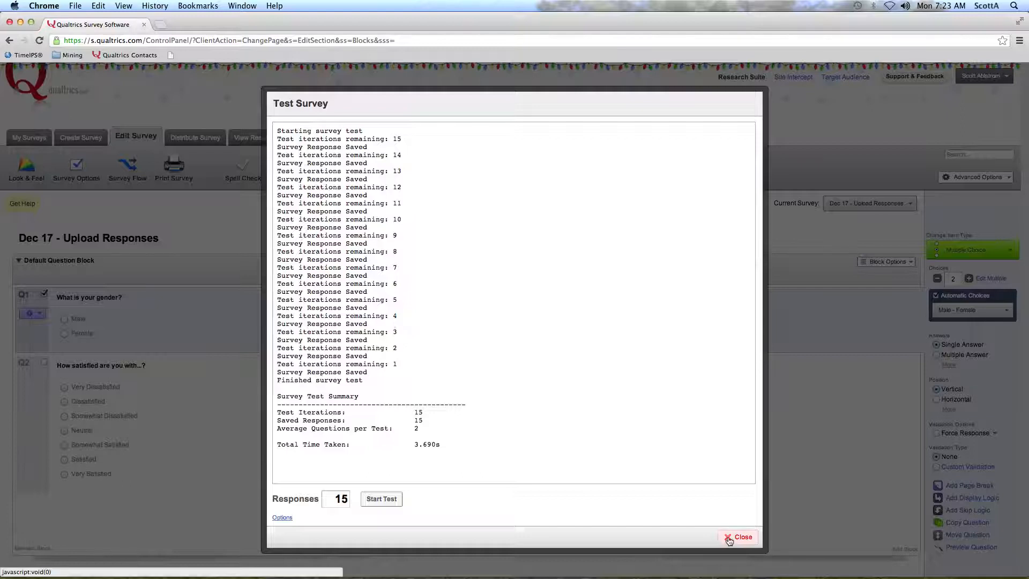
{"action": "left_click", "coordinate": [738, 536]}
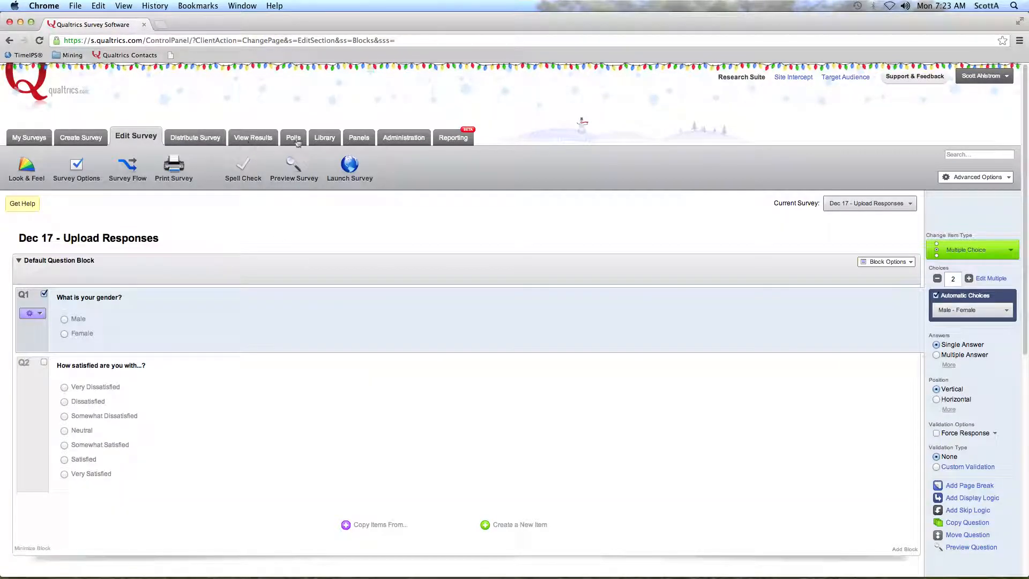
Download all responses as an uncompressed CSV from View Results > Download Data.
{"action": "left_click", "coordinate": [449, 136]}
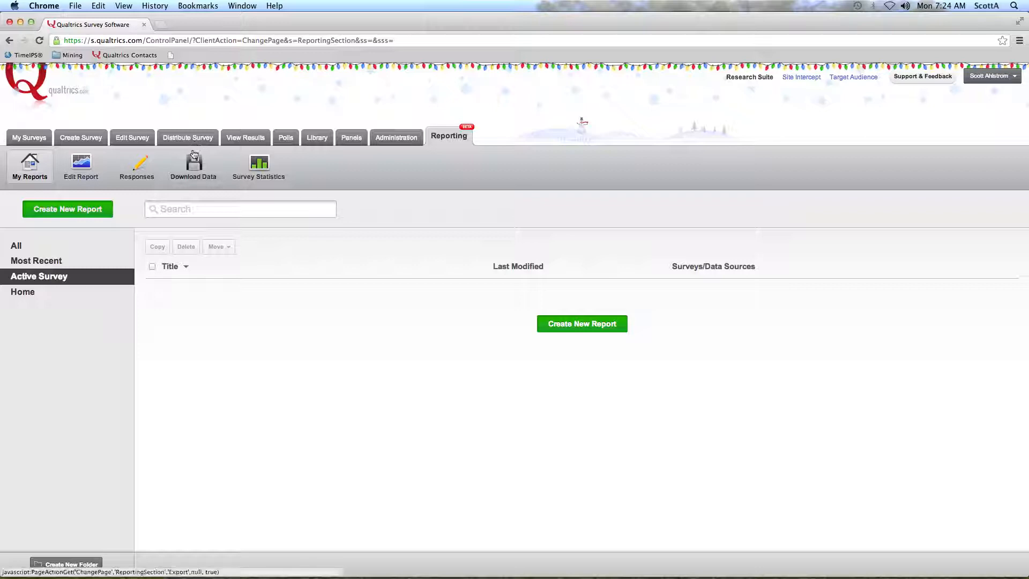
{"action": "left_click", "coordinate": [193, 166]}
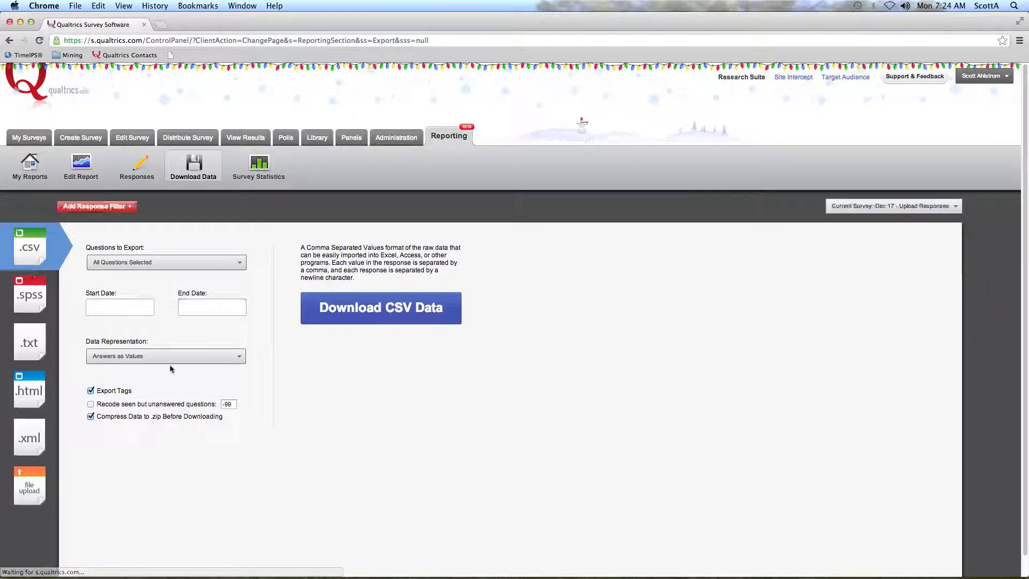
{"action": "left_click", "coordinate": [380, 307]}
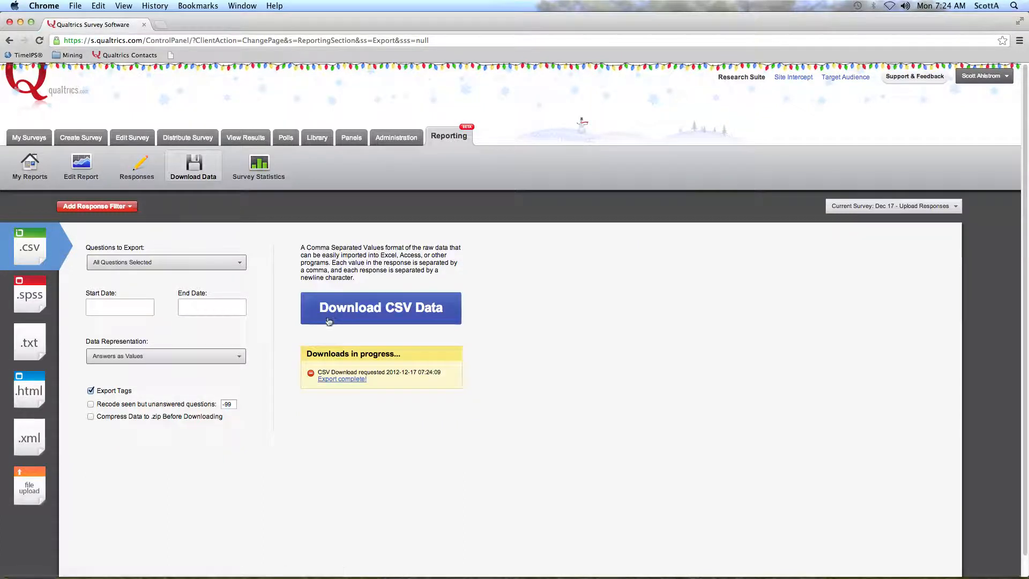
{"action": "left_click", "coordinate": [380, 308]}
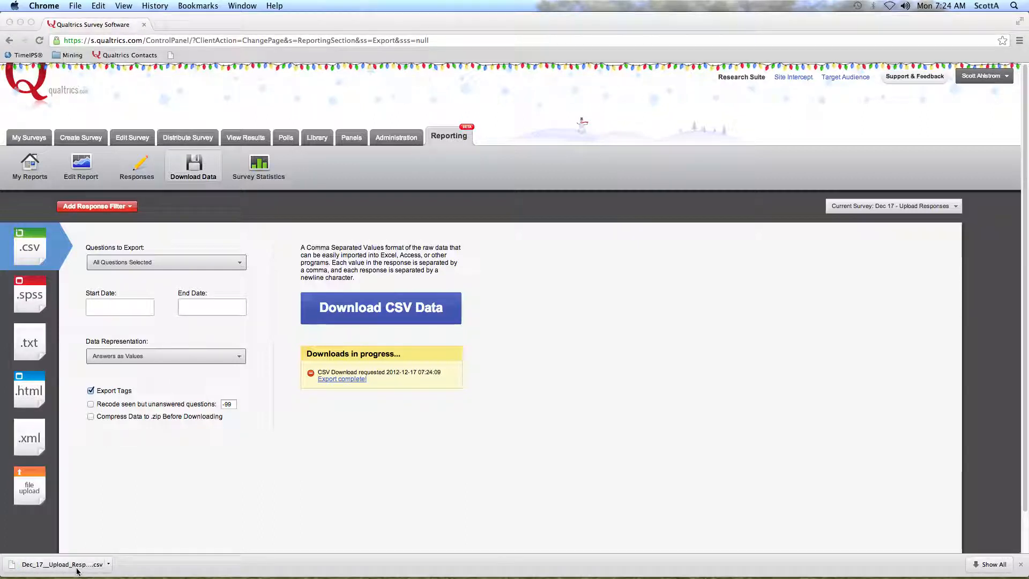
Open the downloaded Dec_17__Upload_Responses.csv in Excel to see the 15 response rows.
{"action": "left_click", "coordinate": [56, 565]}
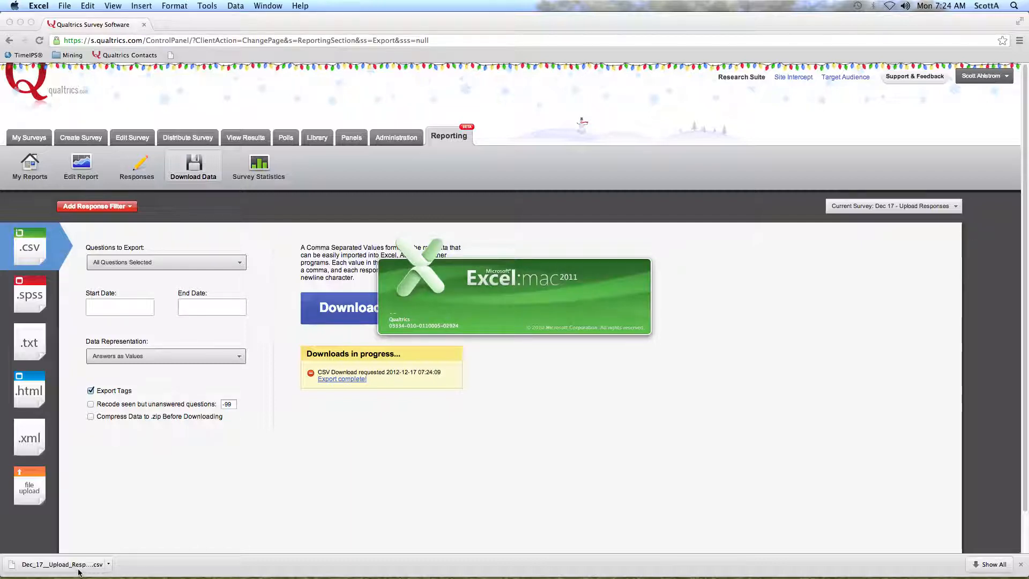
{"action": "left_click", "coordinate": [59, 565]}
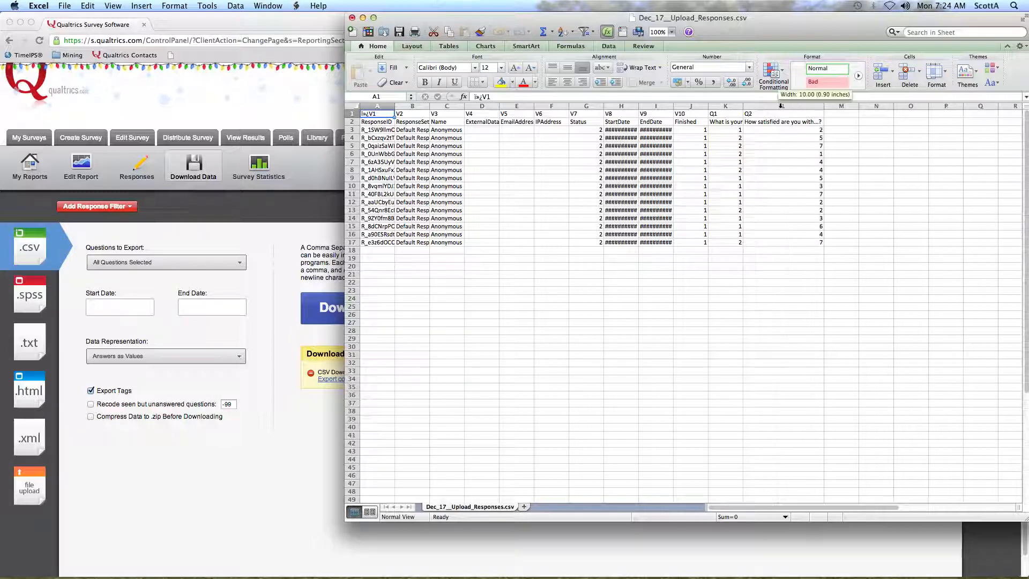
Switch back to Chrome and go to the survey's View Results area.
{"action": "left_click", "coordinate": [782, 114]}
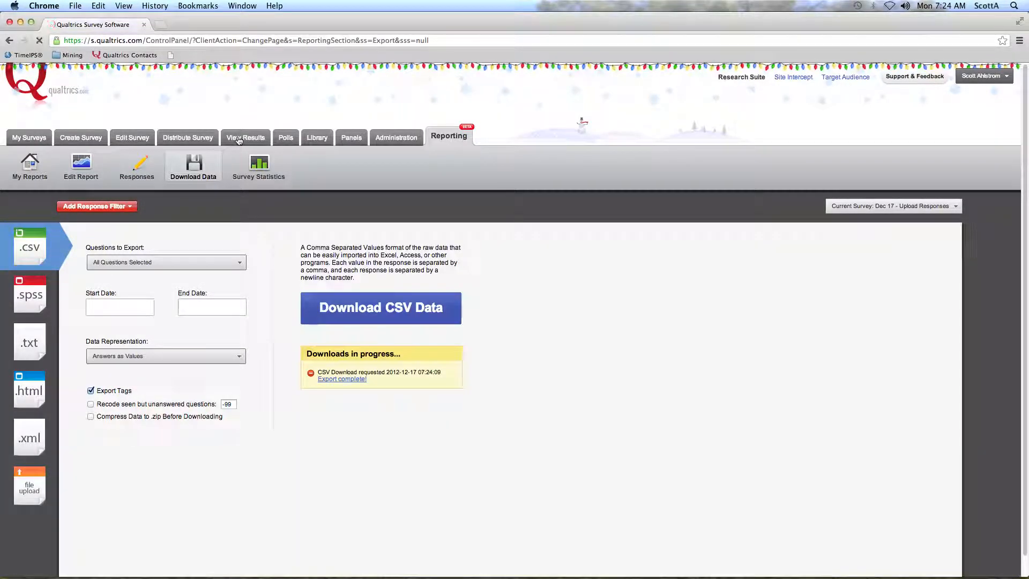
{"action": "left_click", "coordinate": [246, 137]}
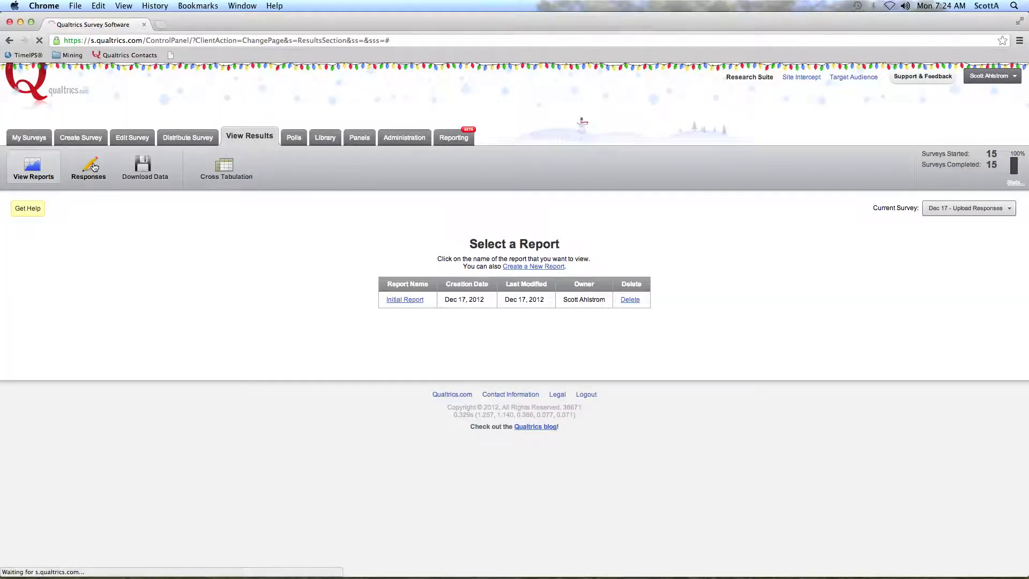
Delete all 15 responses permanently (typing delete) and bring up Import Responses.
{"action": "left_click", "coordinate": [88, 167]}
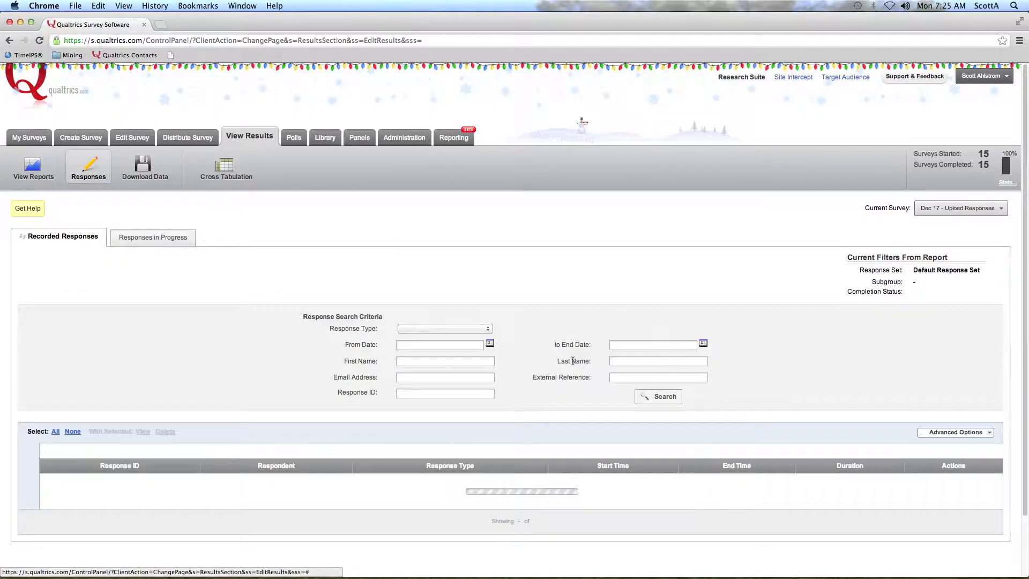
{"action": "left_click", "coordinate": [955, 353]}
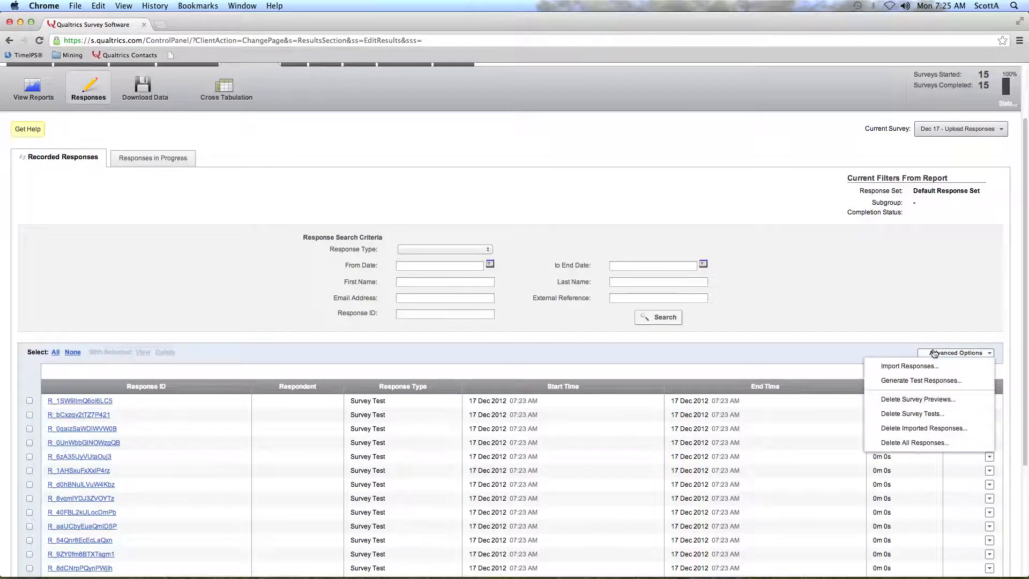
{"action": "mouse_move", "coordinate": [914, 443]}
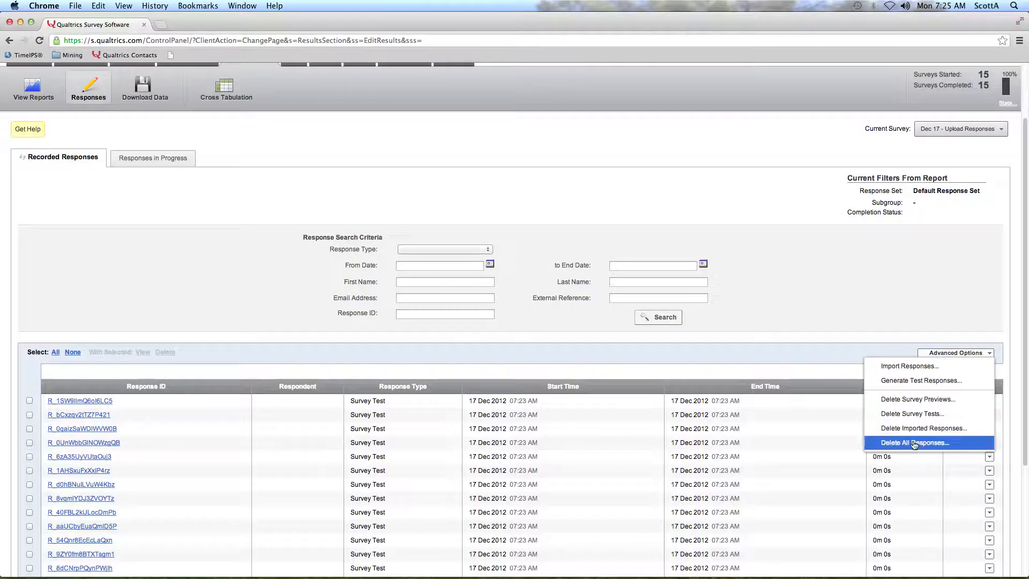
{"action": "left_click", "coordinate": [914, 442]}
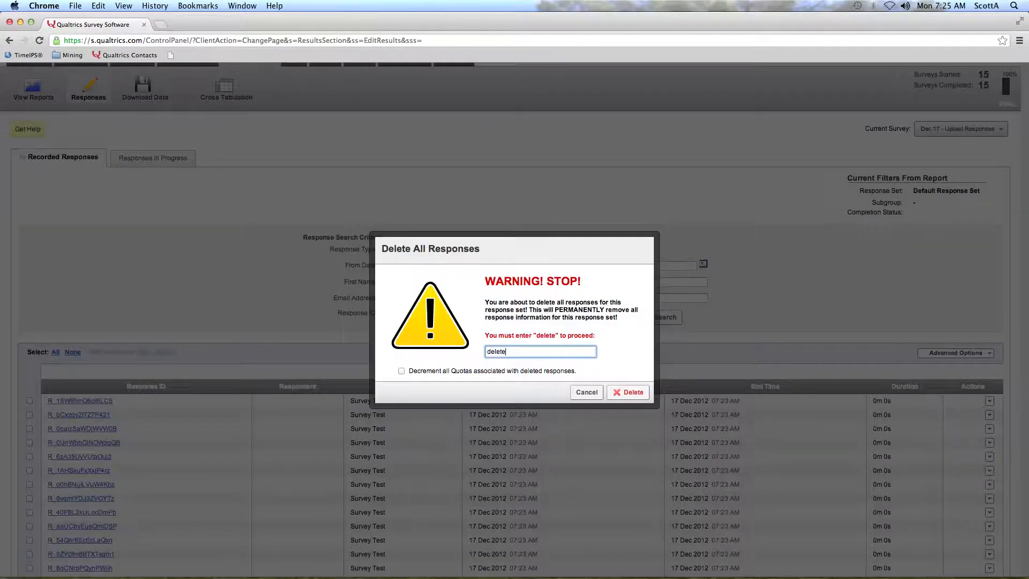
{"action": "left_click", "coordinate": [632, 392]}
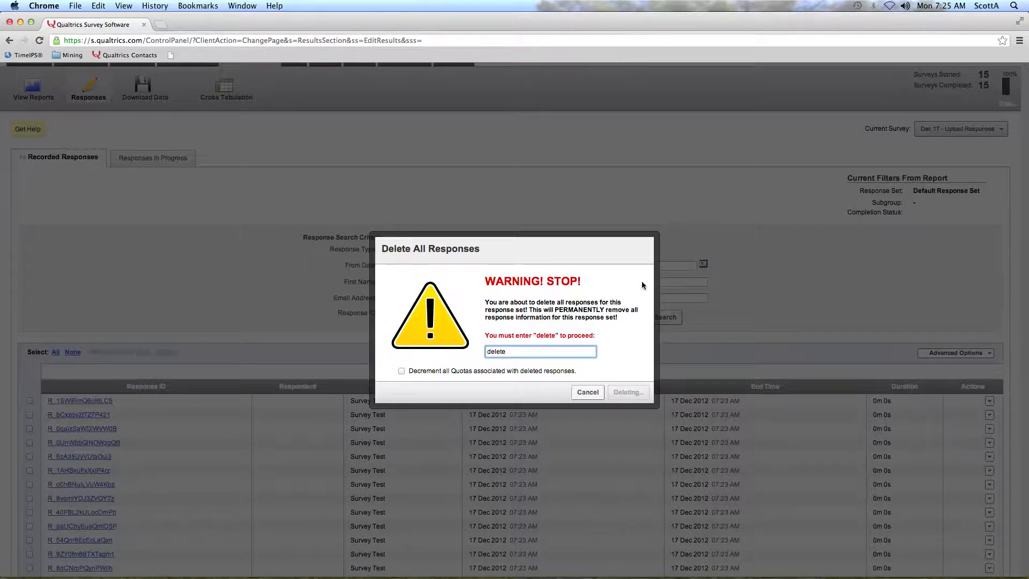
{"action": "left_click", "coordinate": [627, 393]}
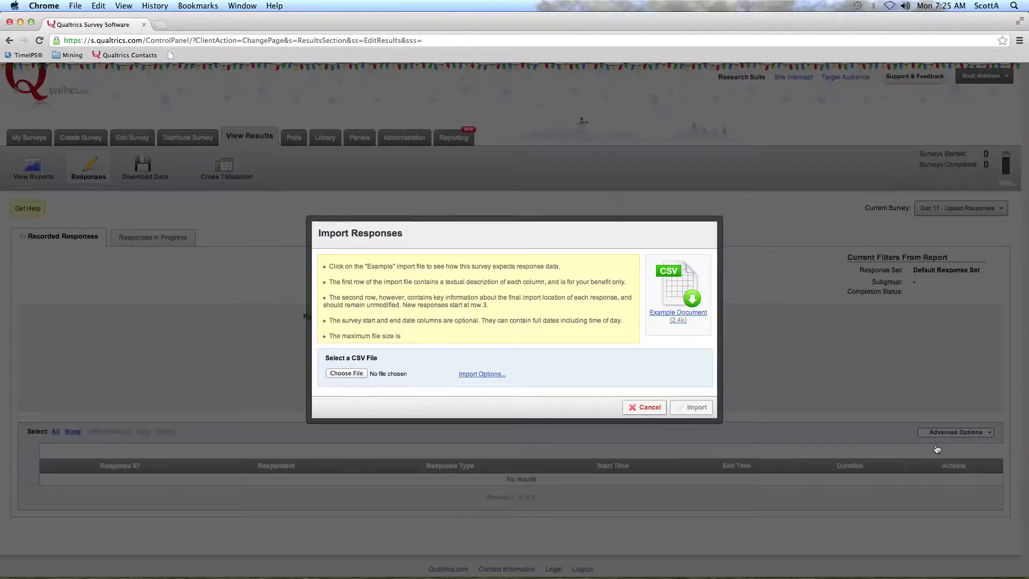
Paste the date and Q1/Q2 columns from the downloaded responses into the example import sheet.
{"action": "left_click", "coordinate": [678, 315]}
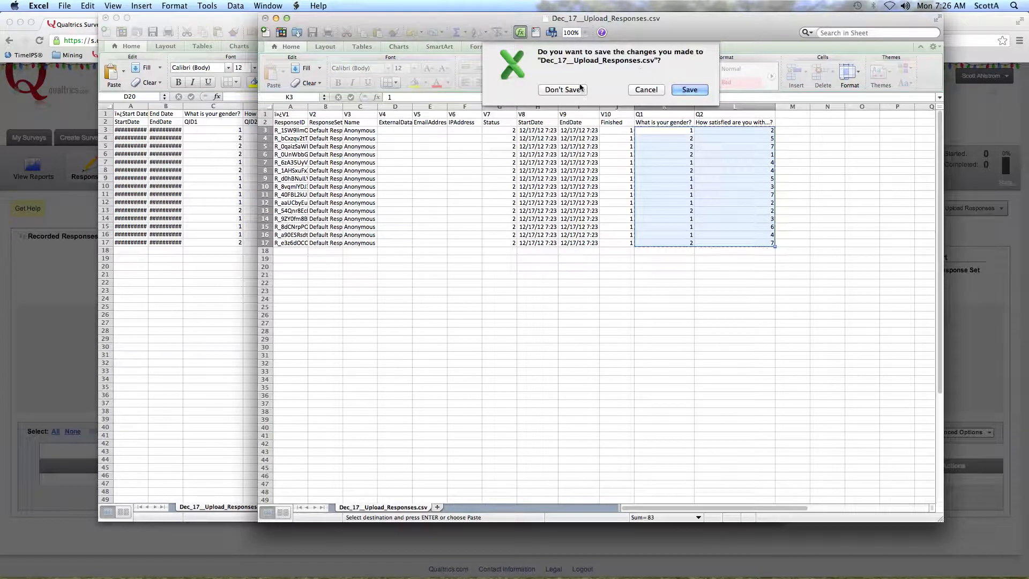
Discard the export file and save the filled example sheet as a CSV via File > Save As.
{"action": "left_click", "coordinate": [563, 89]}
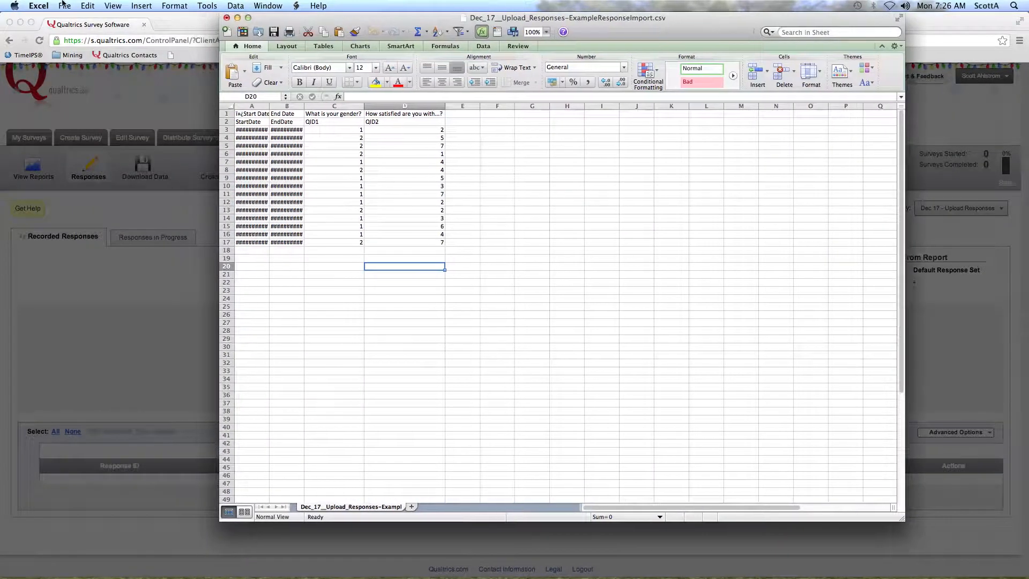
{"action": "left_click", "coordinate": [64, 5]}
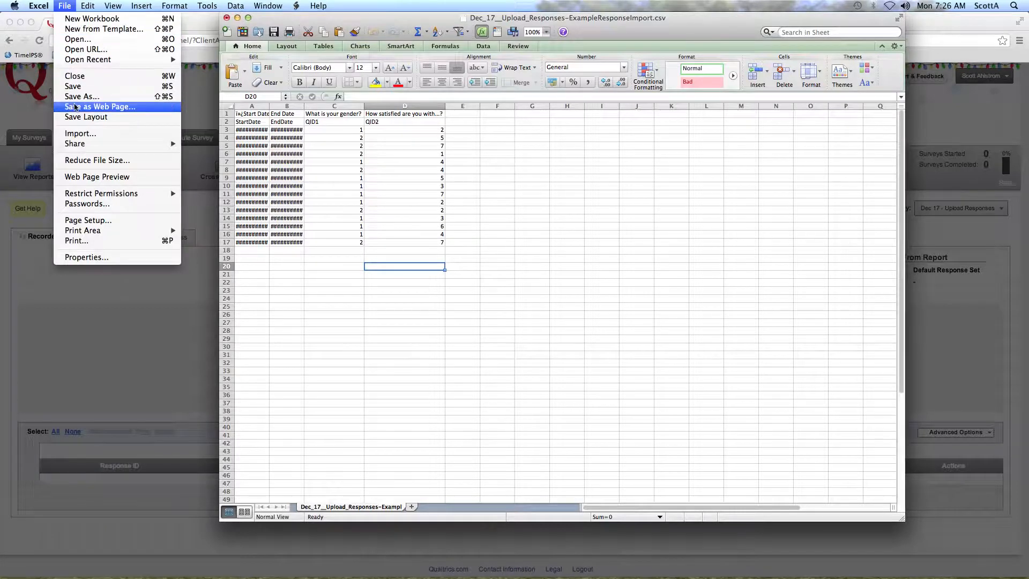
{"action": "left_click", "coordinate": [82, 96]}
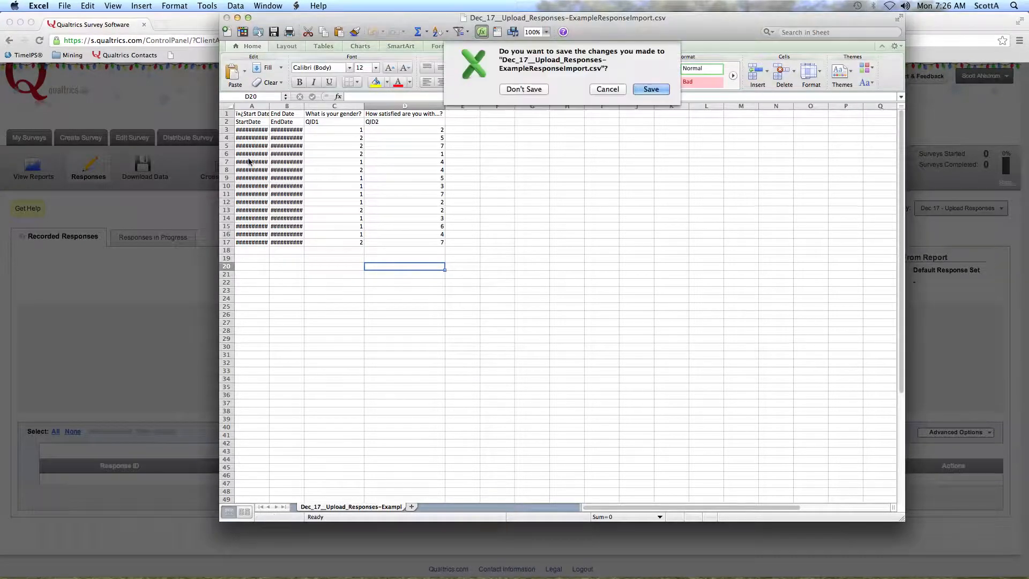
{"action": "left_click", "coordinate": [651, 89]}
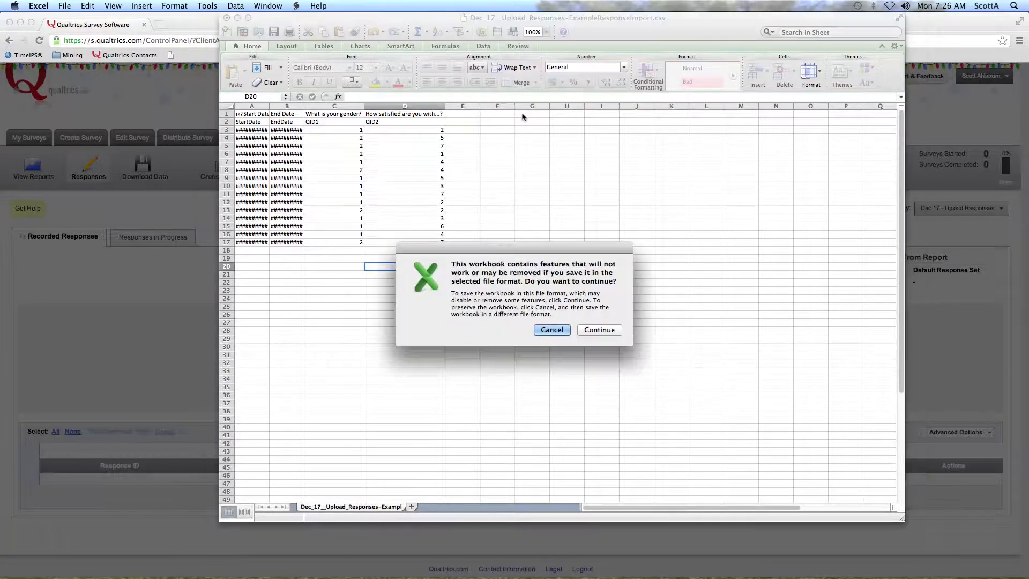
{"action": "left_click", "coordinate": [551, 329]}
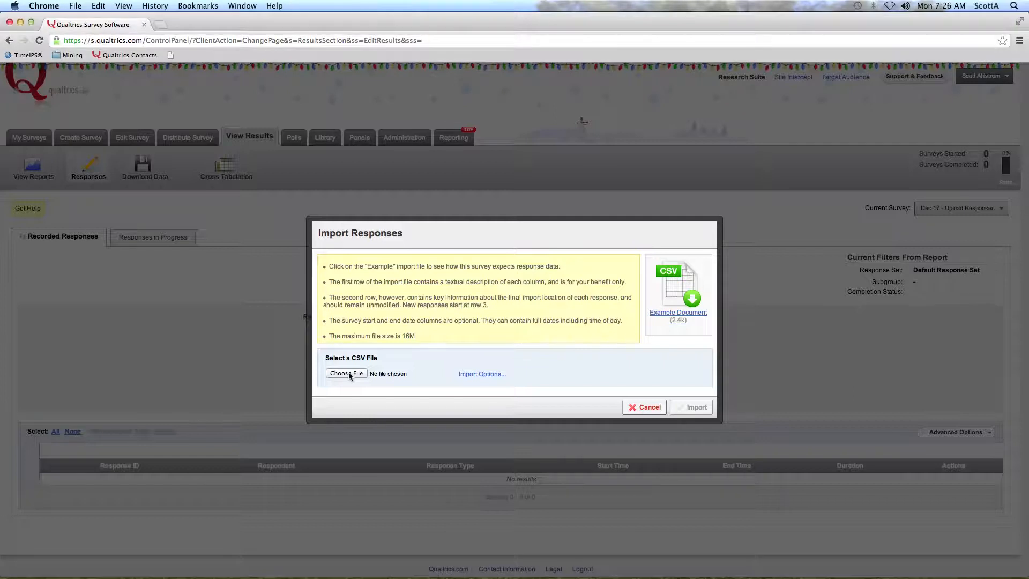
Import the saved Desktop CSV, verifying 15 total fields, and dismiss the success message.
{"action": "left_click", "coordinate": [346, 373]}
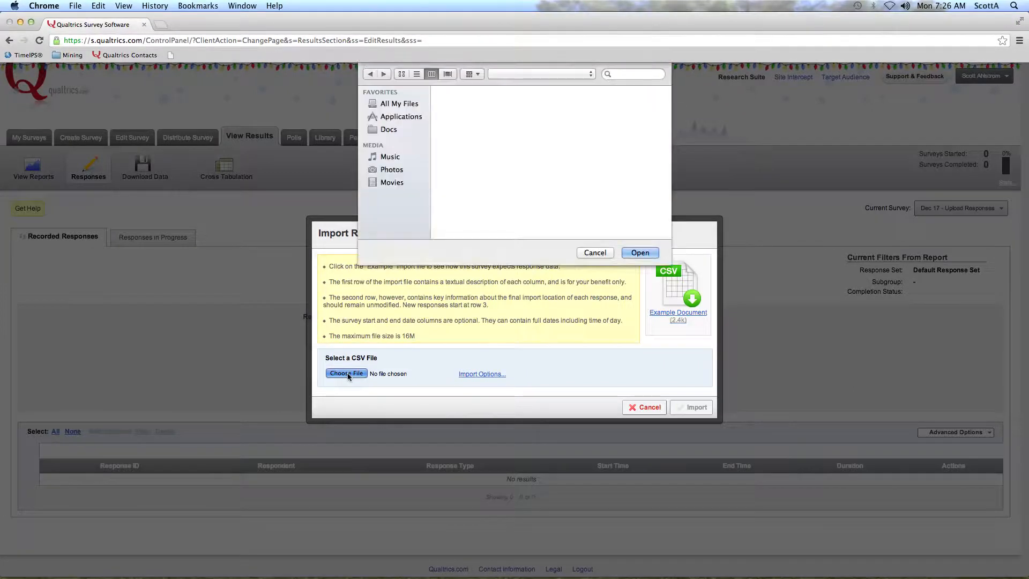
{"action": "left_click", "coordinate": [479, 100]}
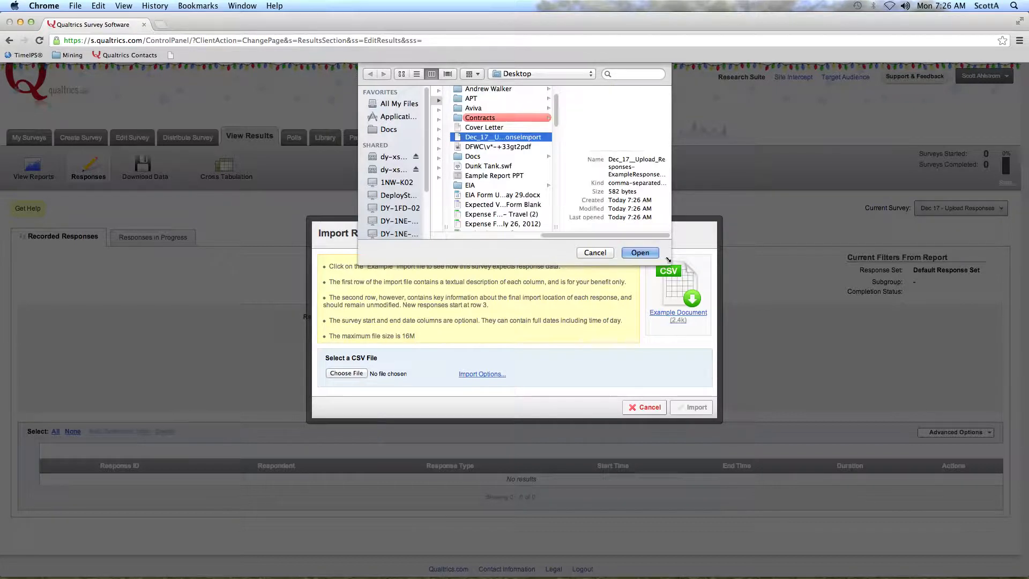
{"action": "left_click", "coordinate": [638, 253]}
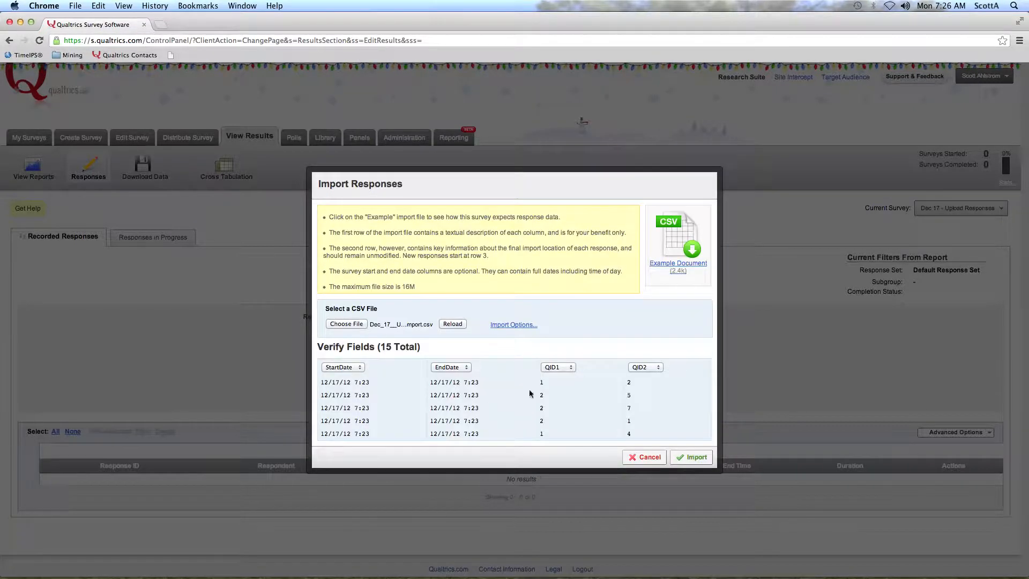
{"action": "left_click", "coordinate": [690, 456]}
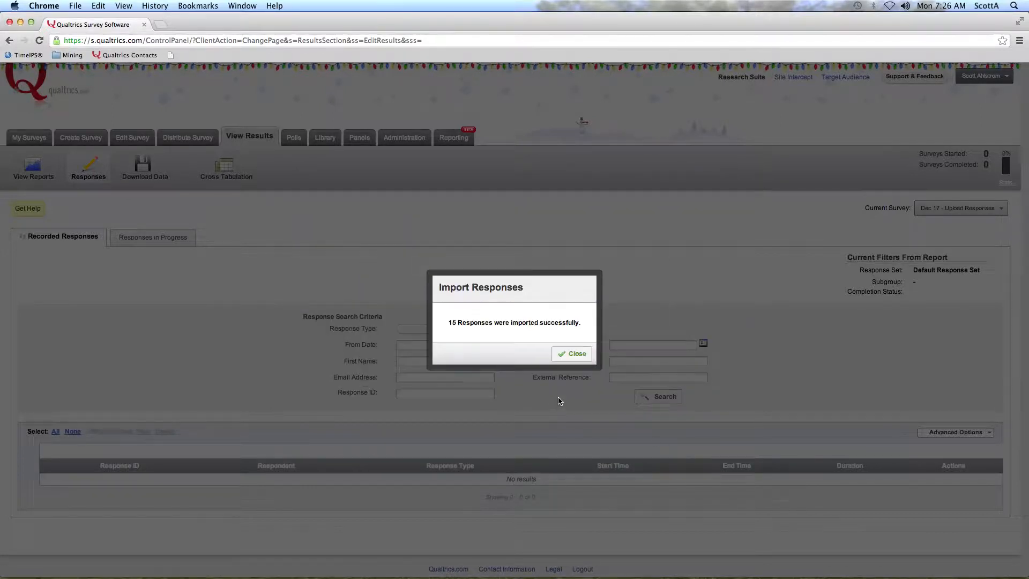
{"action": "left_click", "coordinate": [571, 352]}
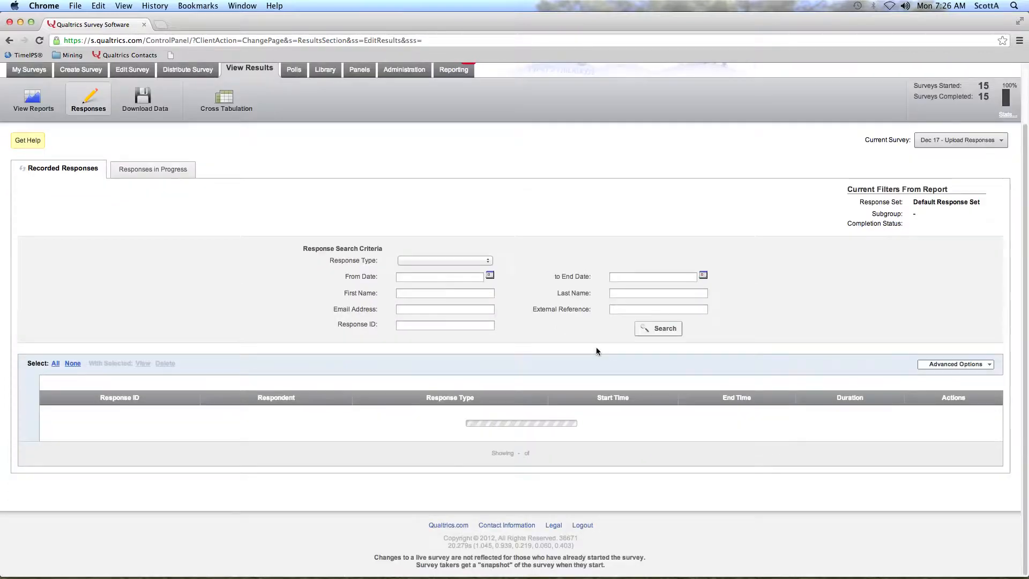
Review one imported respondent's individual report (gender and satisfaction answers) and return to the 15-row list.
{"action": "left_click", "coordinate": [657, 328]}
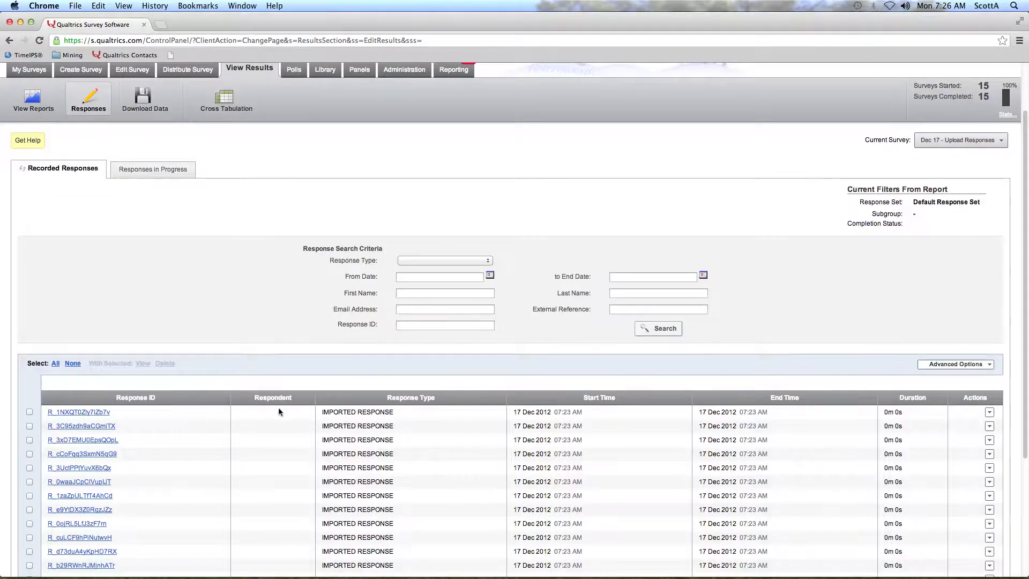
{"action": "scroll", "scroll_direction": "down", "scroll_amount": 3}
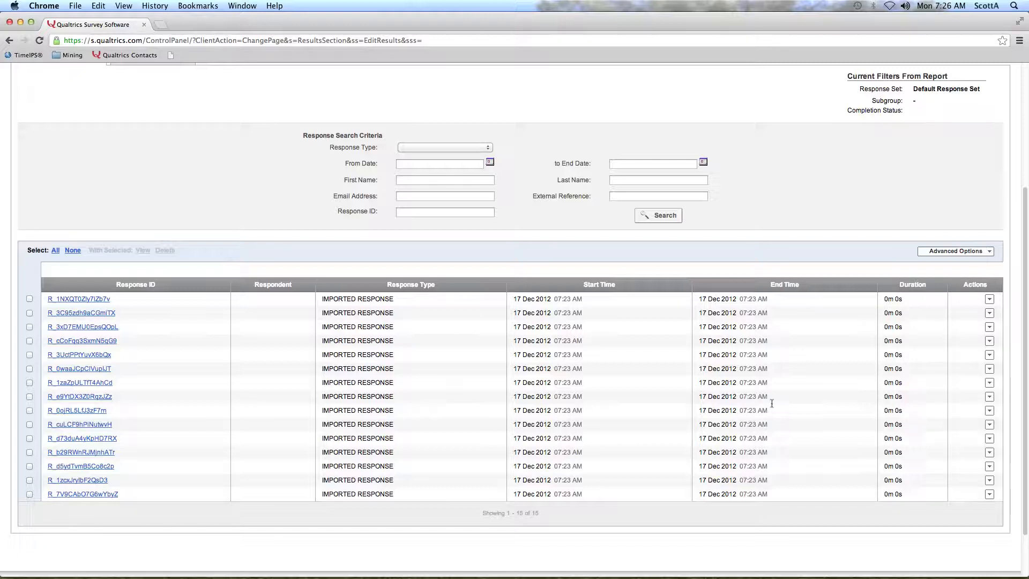
{"action": "left_click", "coordinate": [77, 299]}
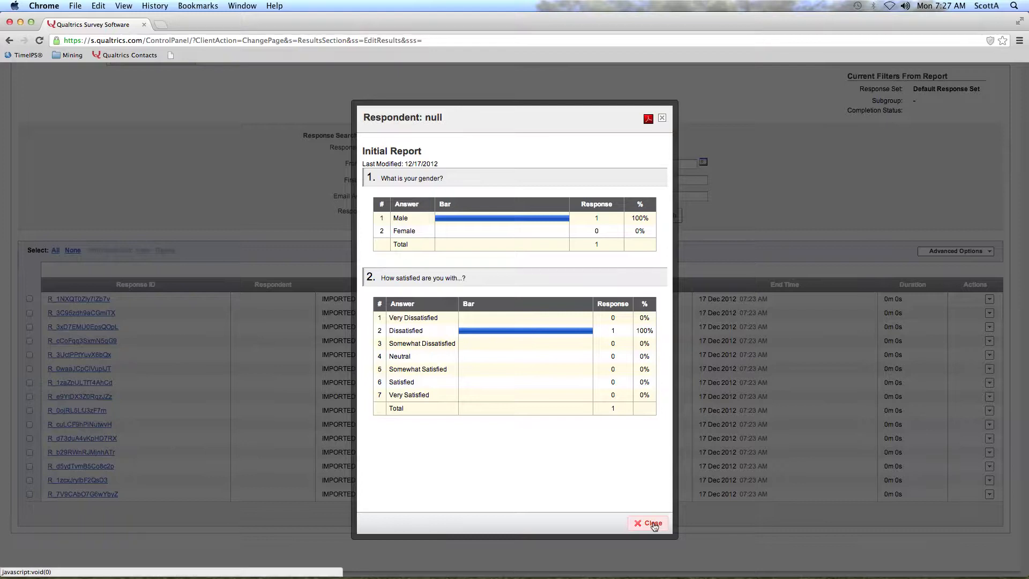
{"action": "left_click", "coordinate": [648, 523]}
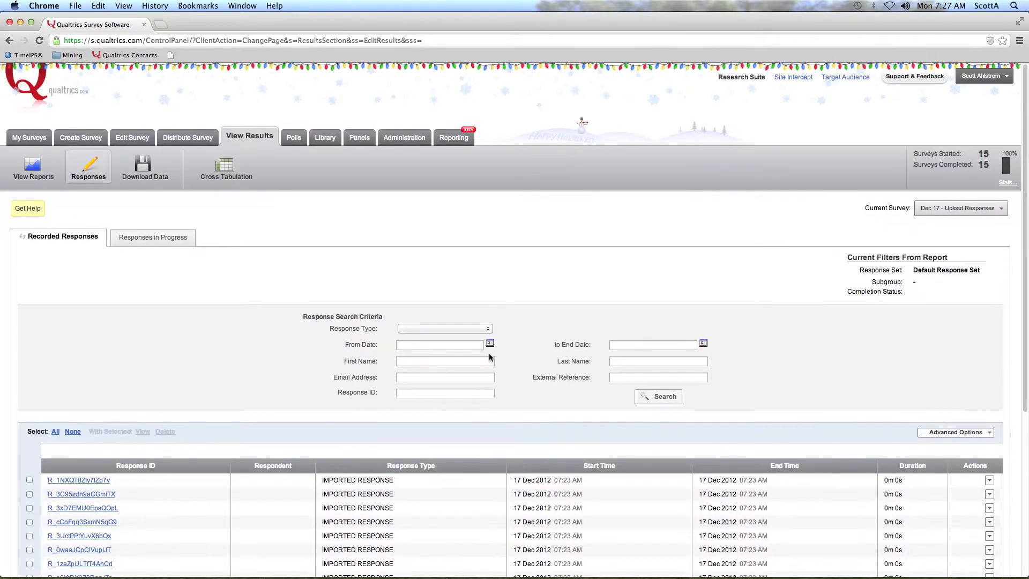
{"action": "mouse_move", "coordinate": [356, 288]}
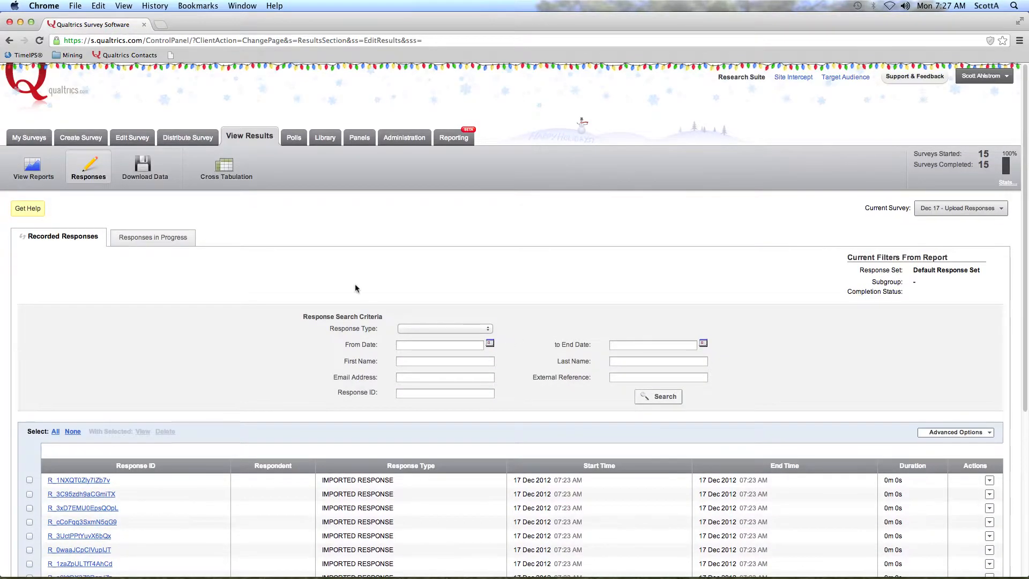
{"action": "mouse_move", "coordinate": [353, 288]}
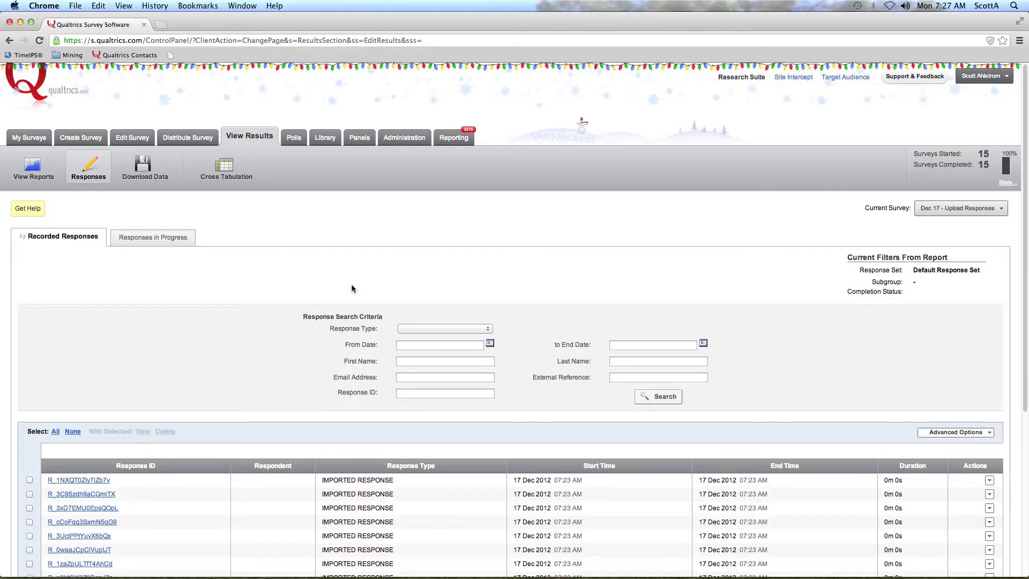
{"action": "mouse_move", "coordinate": [110, 50]}
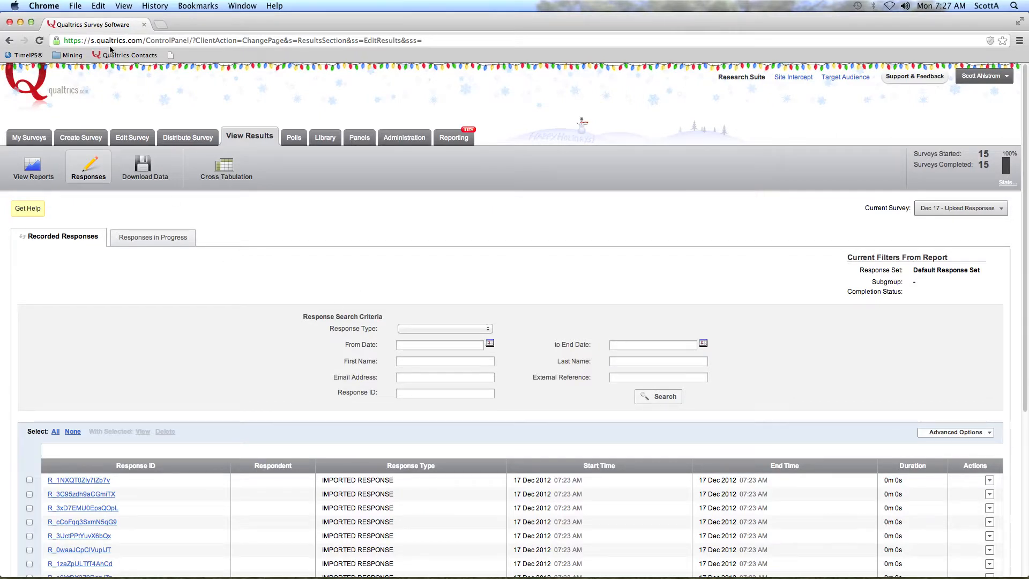